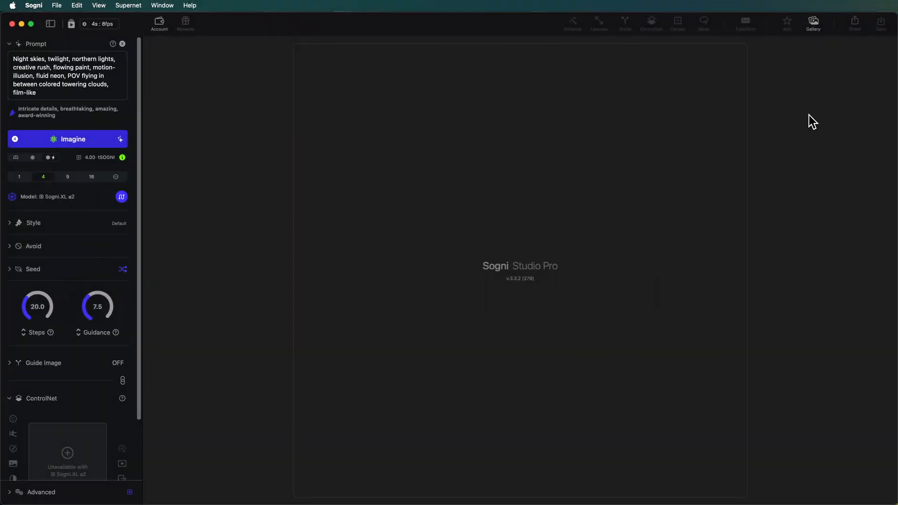
- Browse the Gallery grid down to the group of four man portraits
left_click(813, 23)
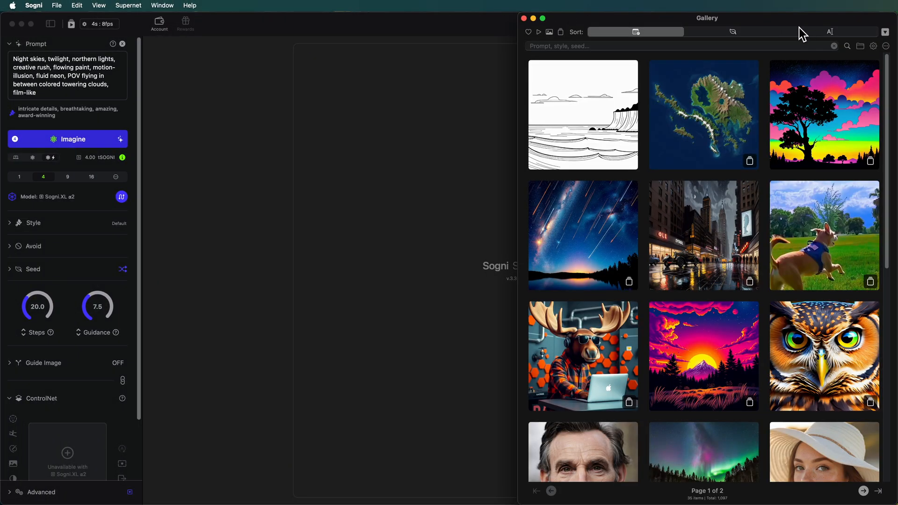
scroll("down", 3)
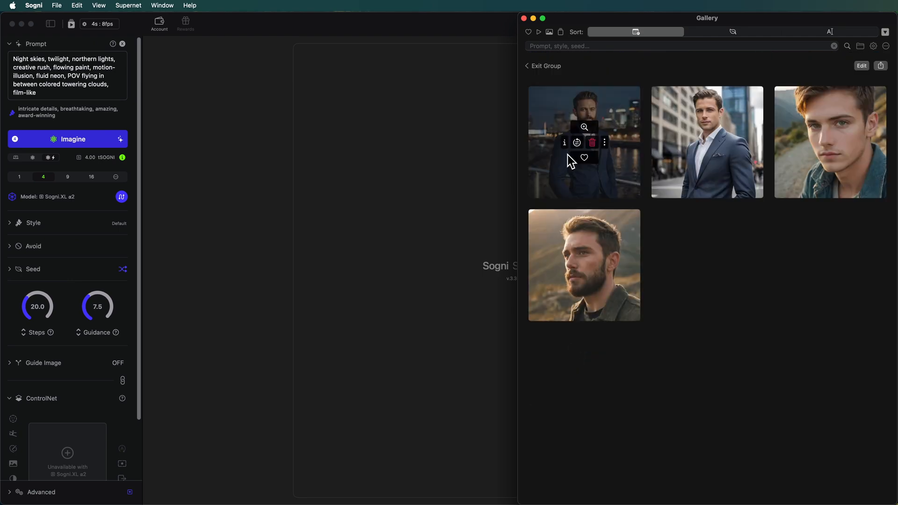
- Load the bearded man in a navy suit and his prompt onto the studio canvas
left_click(585, 127)
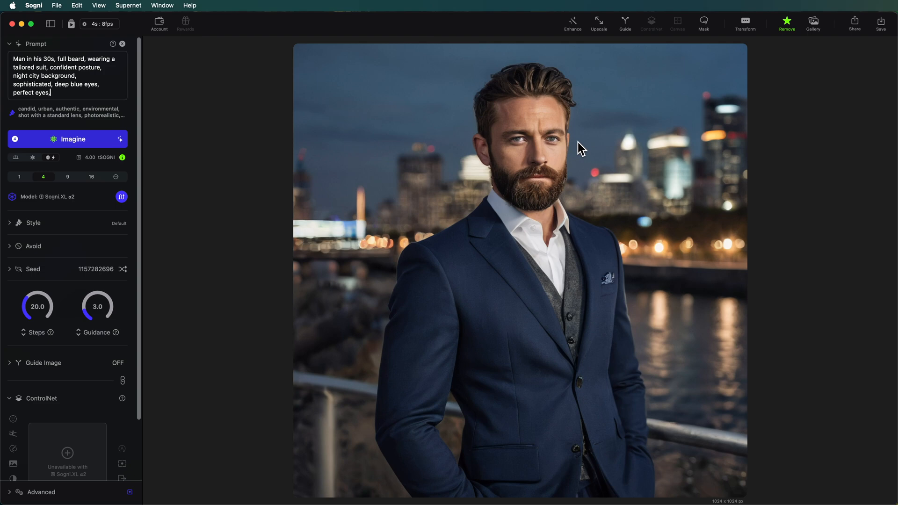
mouse_move(478, 220)
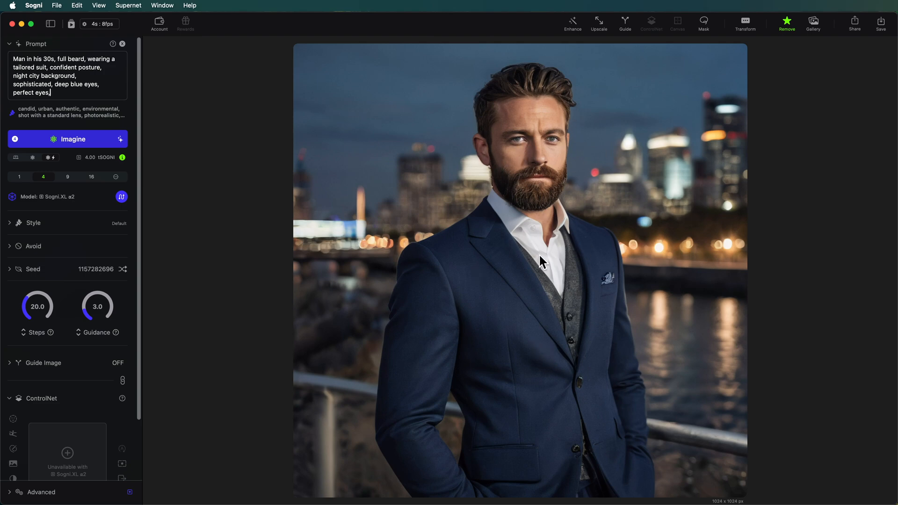
mouse_move(618, 144)
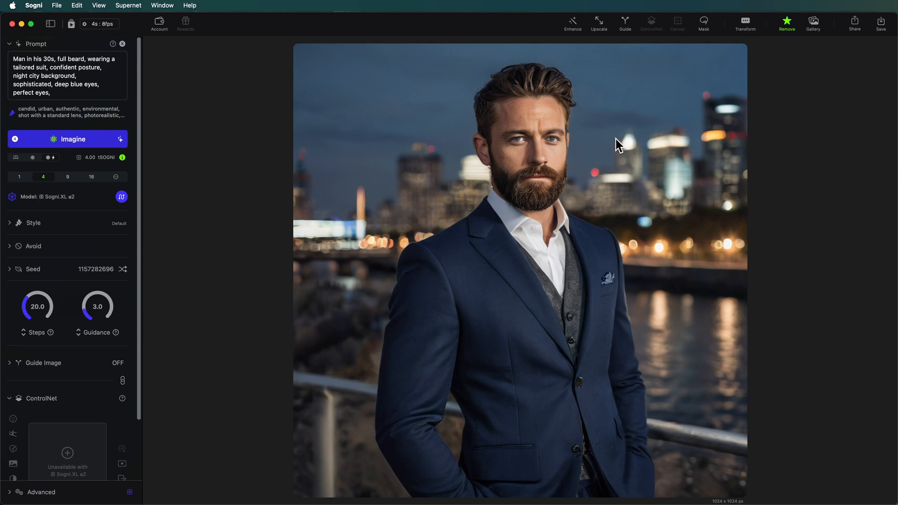
mouse_move(581, 129)
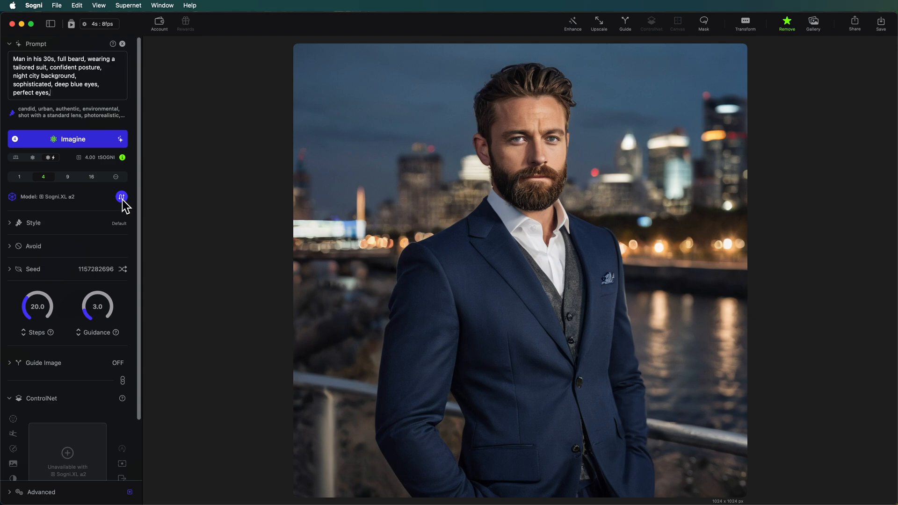
- Choose Sogni Artist from the Standard models as the generation model
left_click(122, 196)
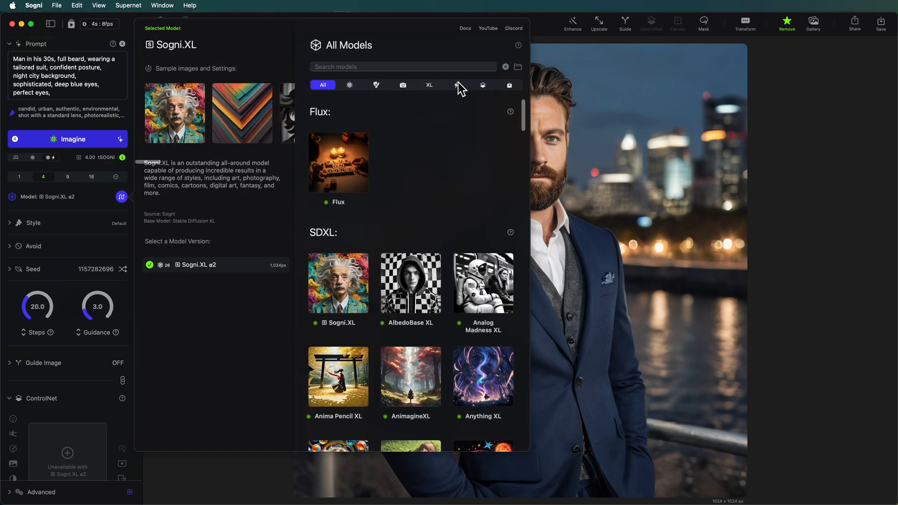
mouse_move(486, 92)
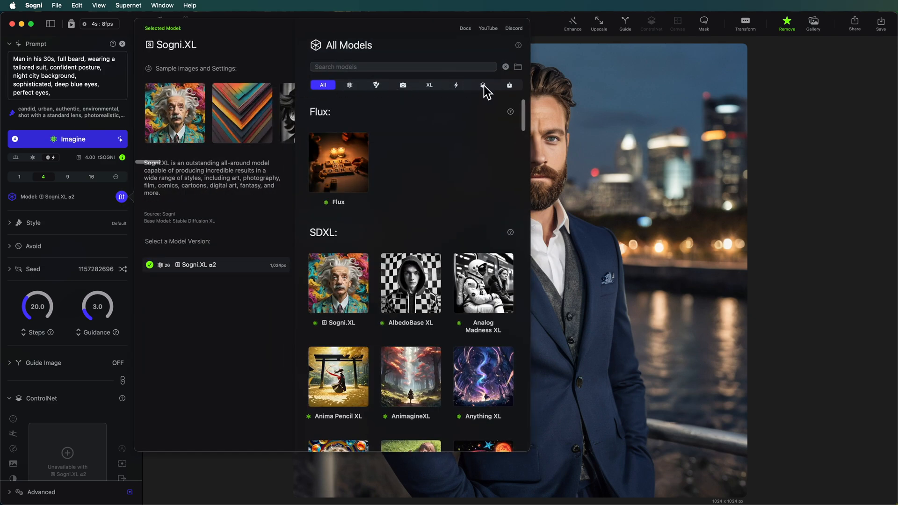
left_click(482, 84)
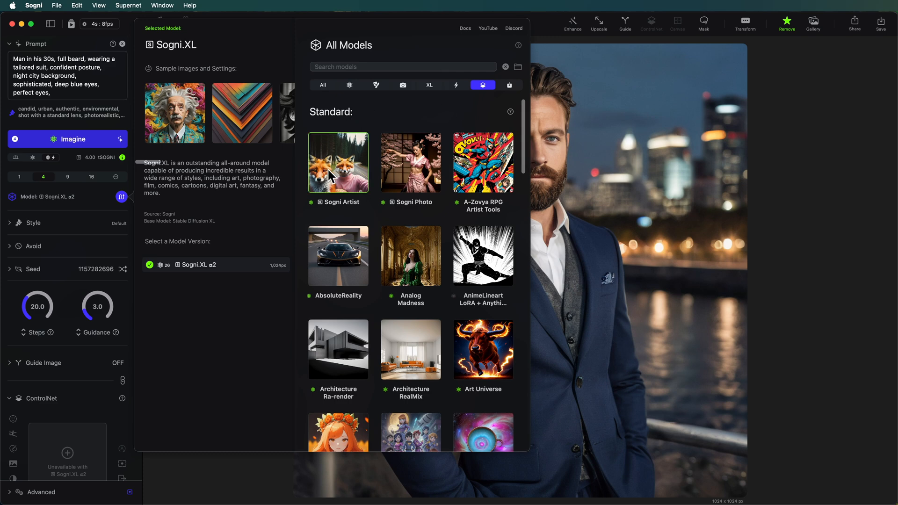
left_click(338, 162)
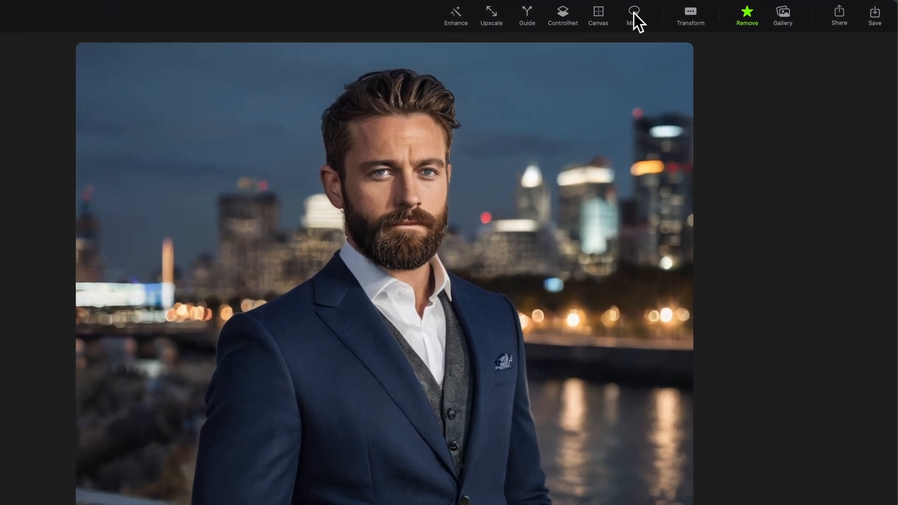
mouse_move(634, 14)
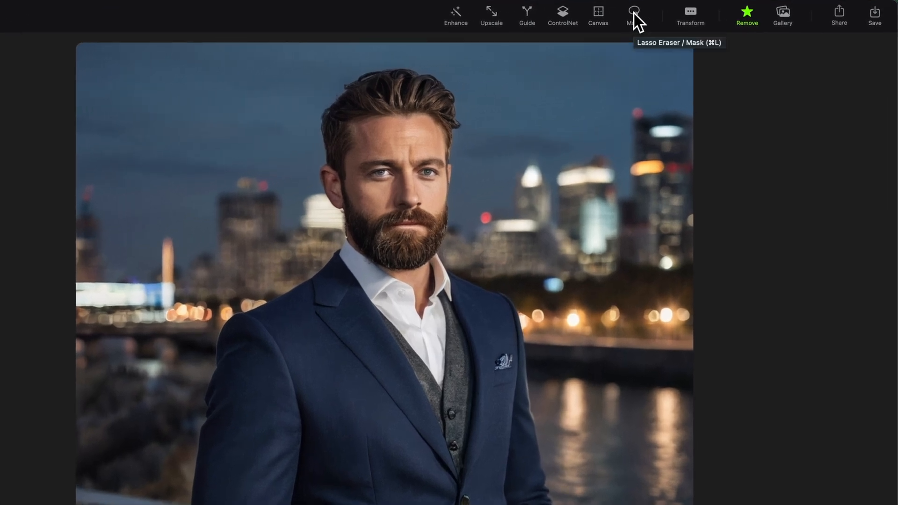
- Lasso-erase the man's head and surrounding sky, leaving a transparent hole above the suit
left_click(633, 15)
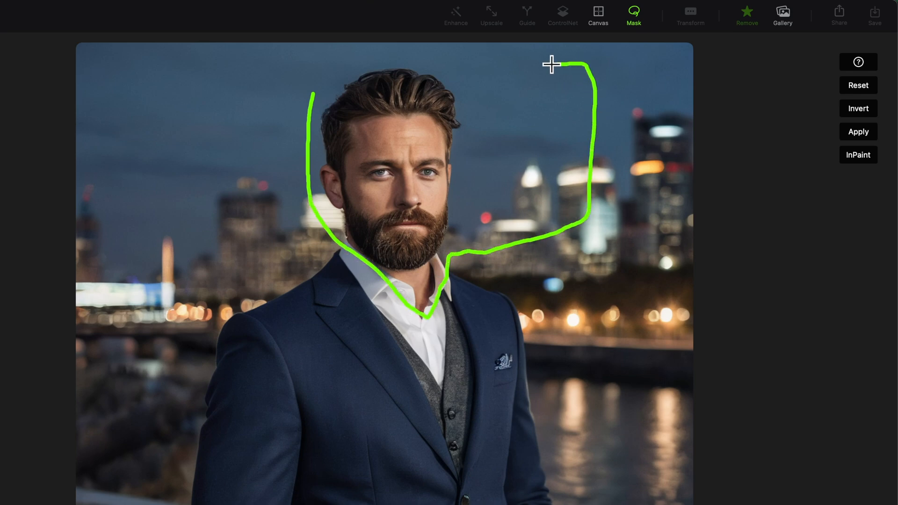
left_click(857, 132)
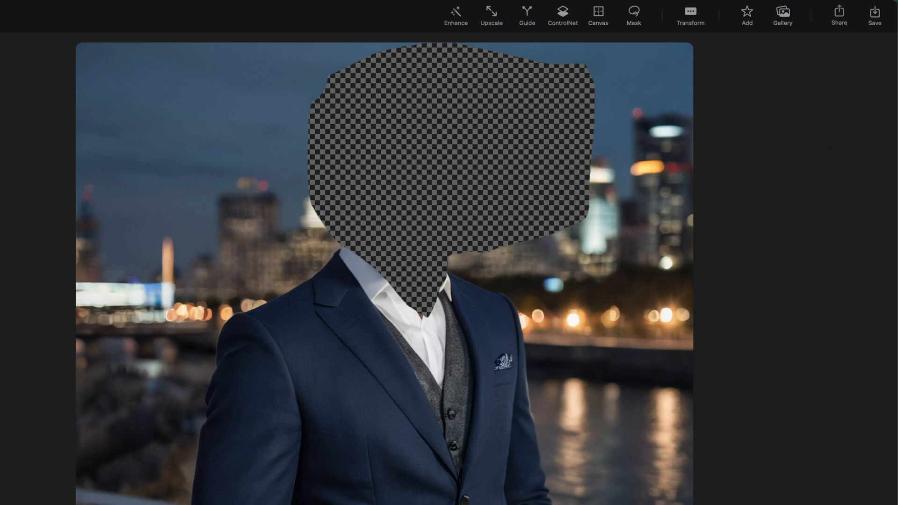
- Set the headless image as the inpaint guide and start the prompt with 'a velociraptor,'
left_click(562, 15)
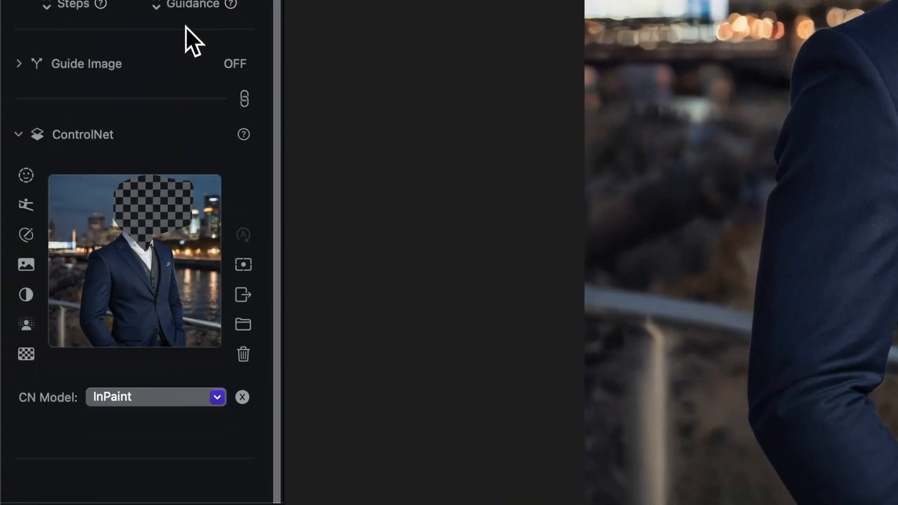
mouse_move(101, 289)
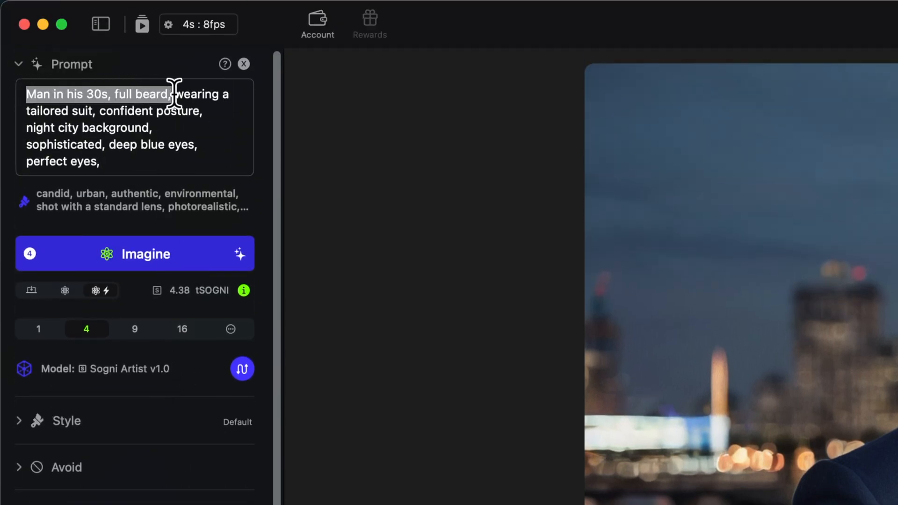
type("a velociraptor,")
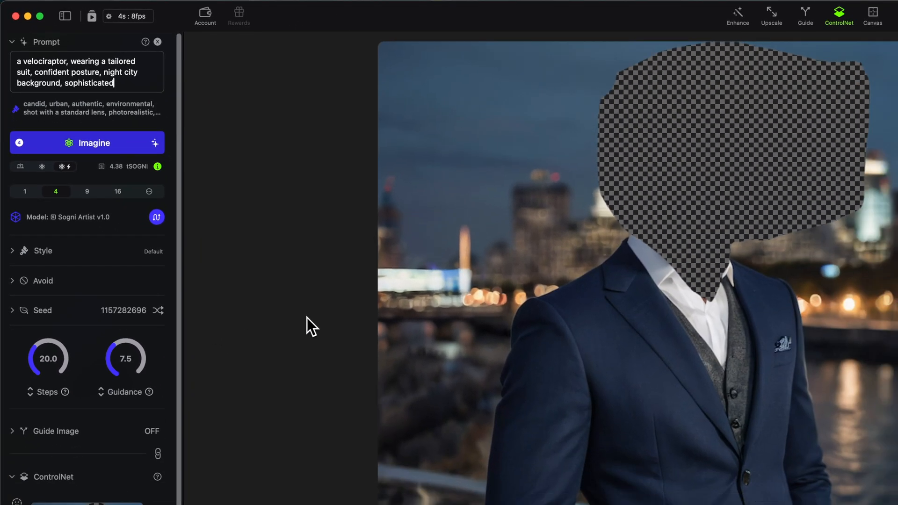
mouse_move(653, 421)
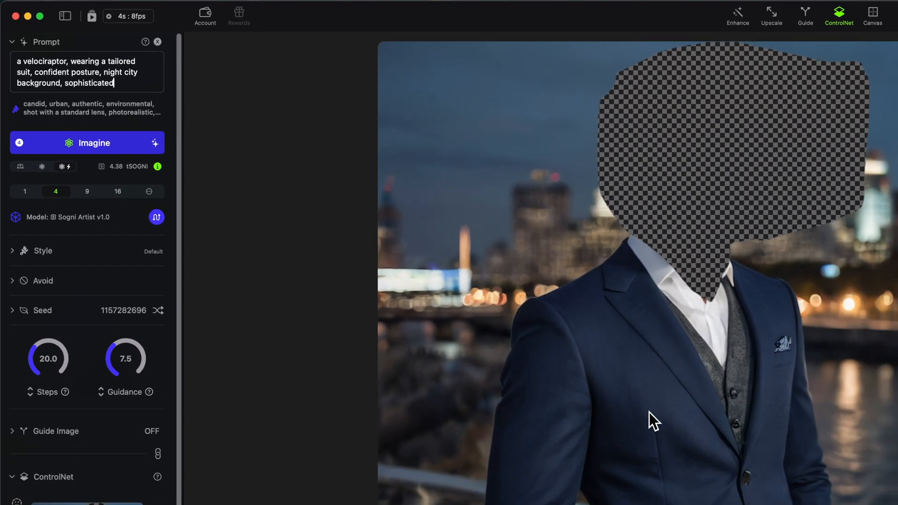
mouse_move(381, 408)
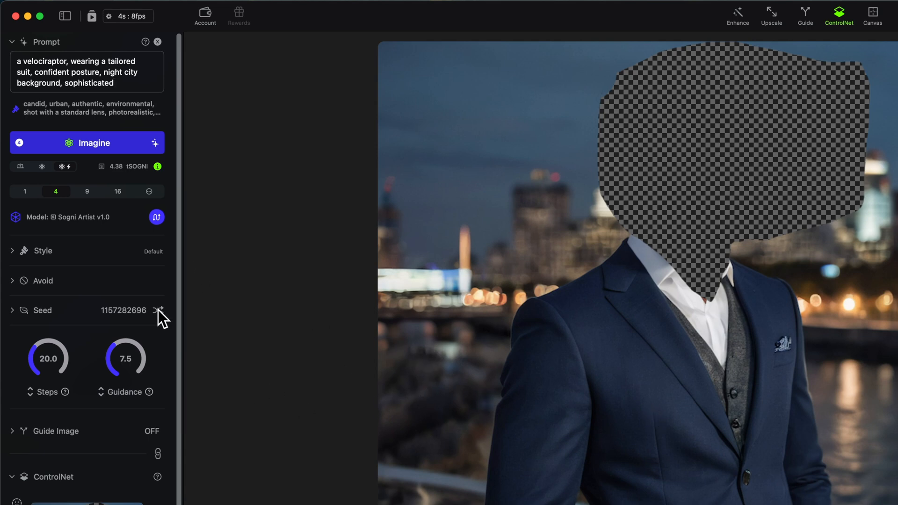
- Shuffle to a new random seed and generate four suited-velociraptor images
left_click(159, 310)
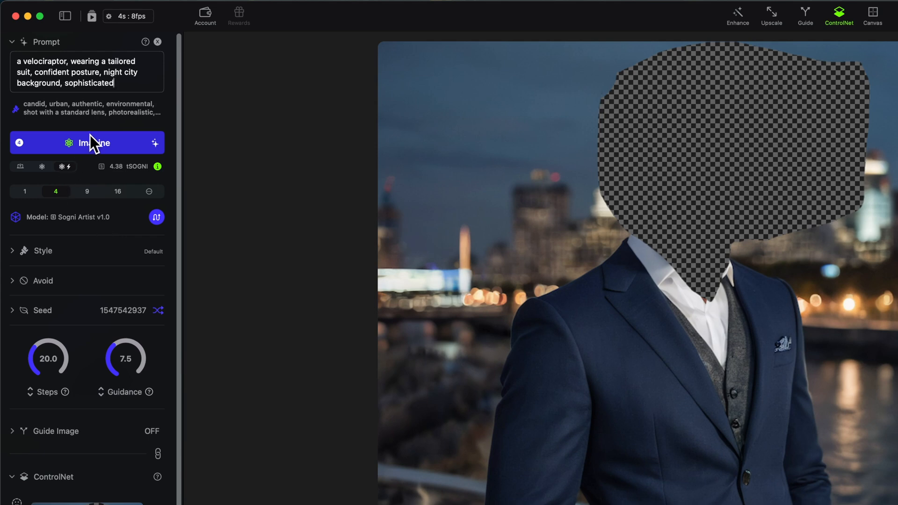
left_click(87, 143)
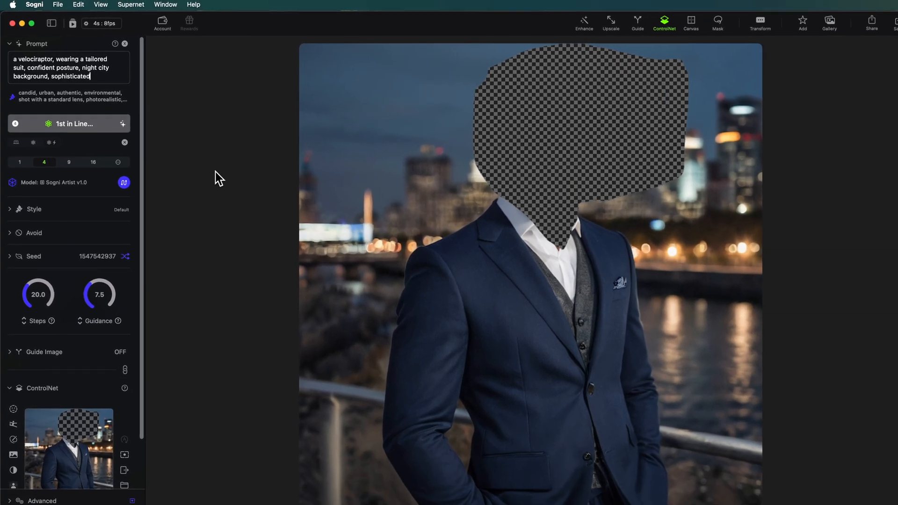
left_click(69, 124)
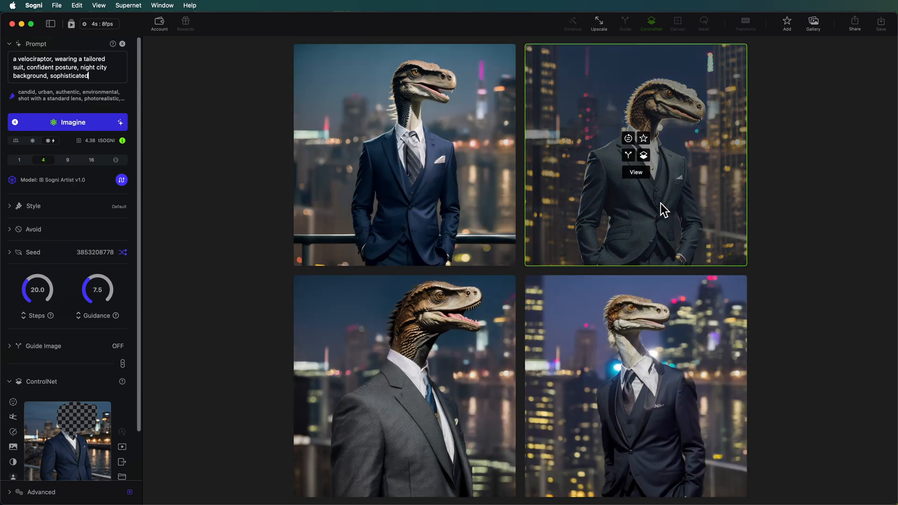
- Show the second grey-suited velociraptor result at full size
left_click(636, 173)
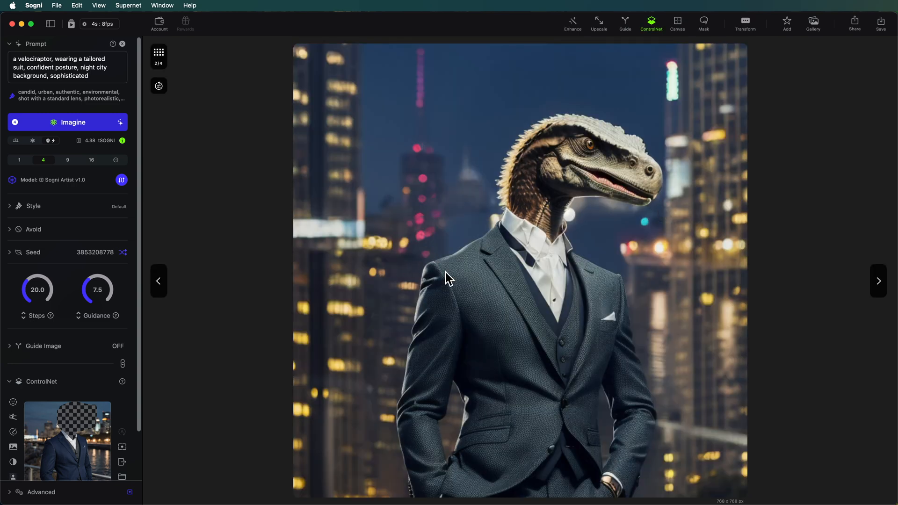
mouse_move(462, 213)
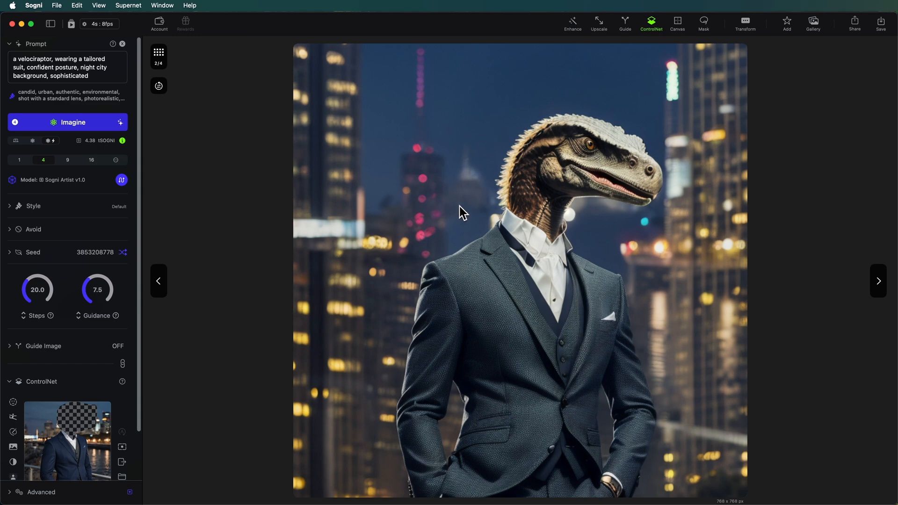
mouse_move(417, 261)
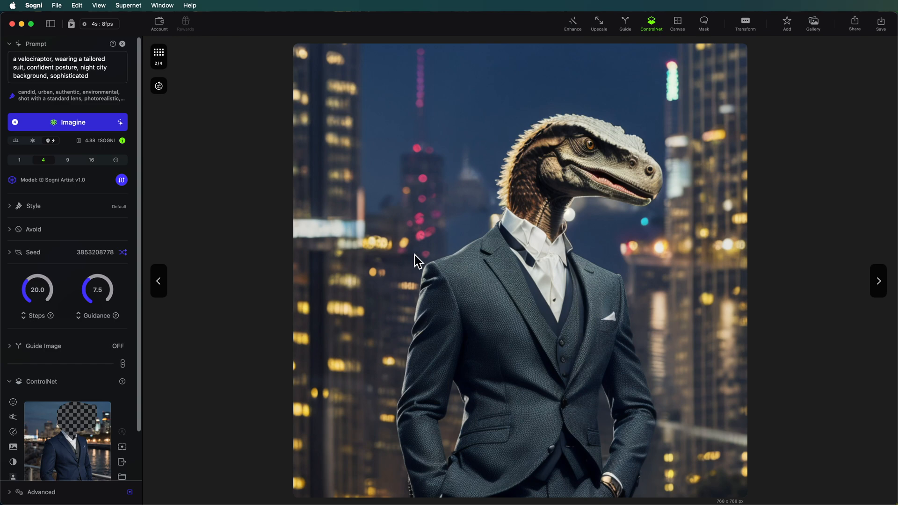
mouse_move(423, 255)
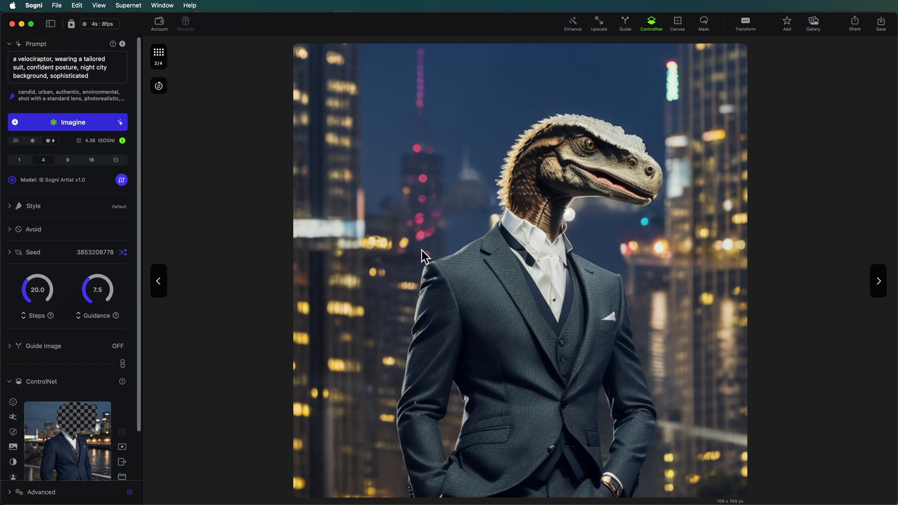
mouse_move(430, 244)
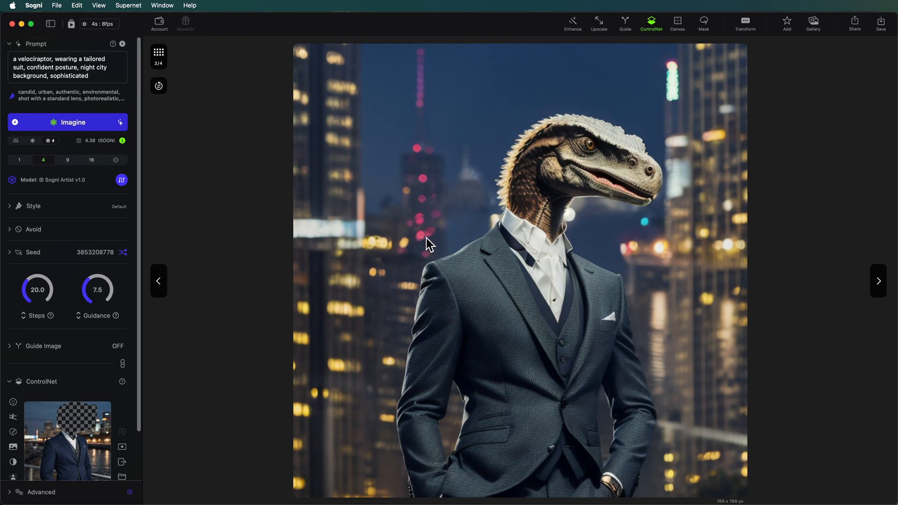
scroll("down", 3)
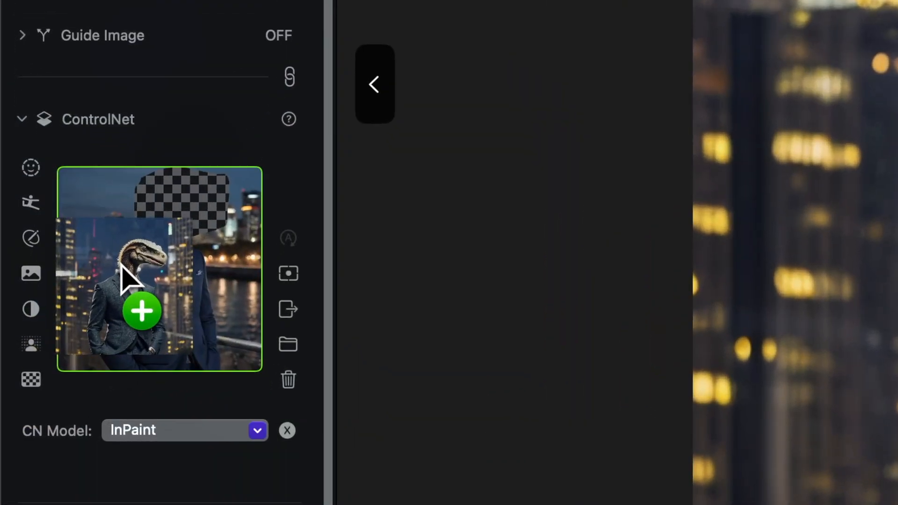
- Replace the inpaint guide with the velociraptor result and show the second new render full size
left_click(288, 274)
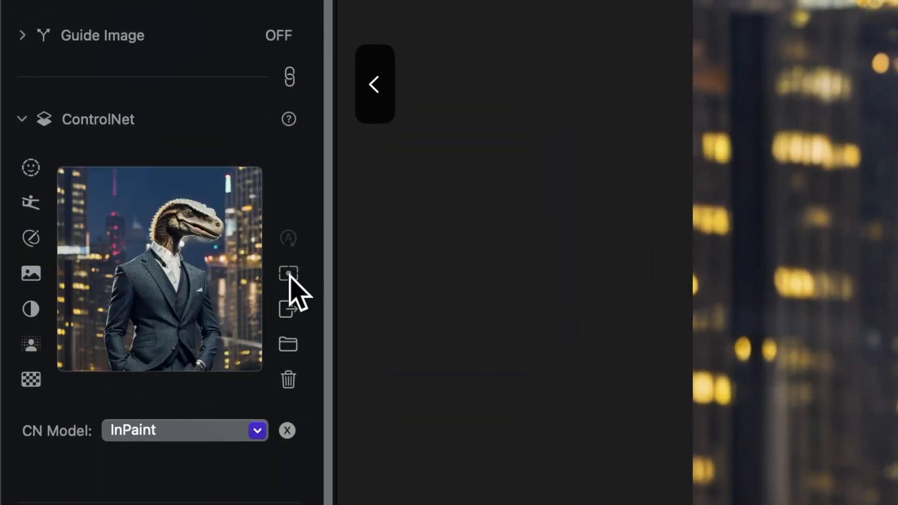
left_click(288, 273)
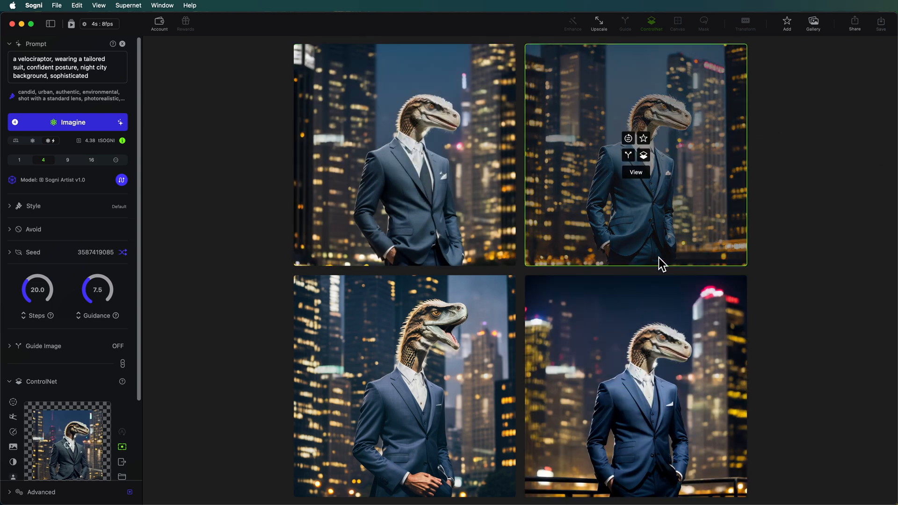
mouse_move(552, 89)
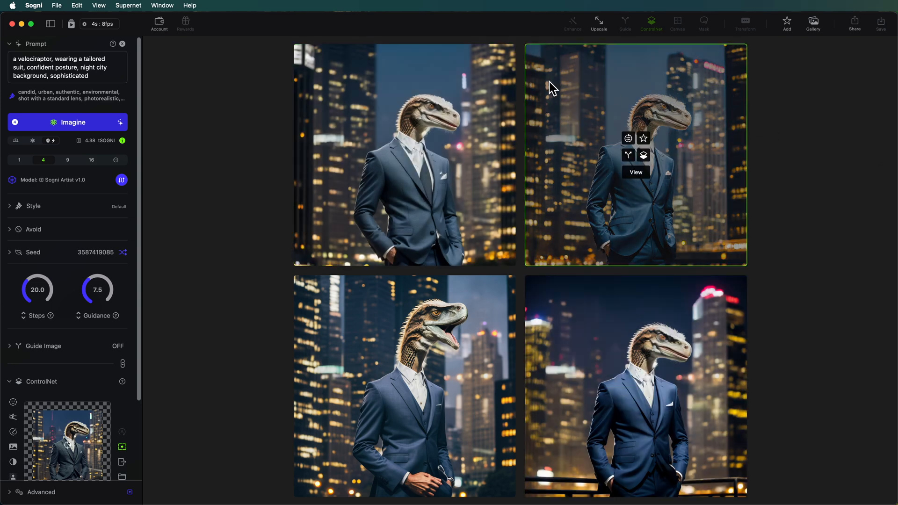
mouse_move(505, 109)
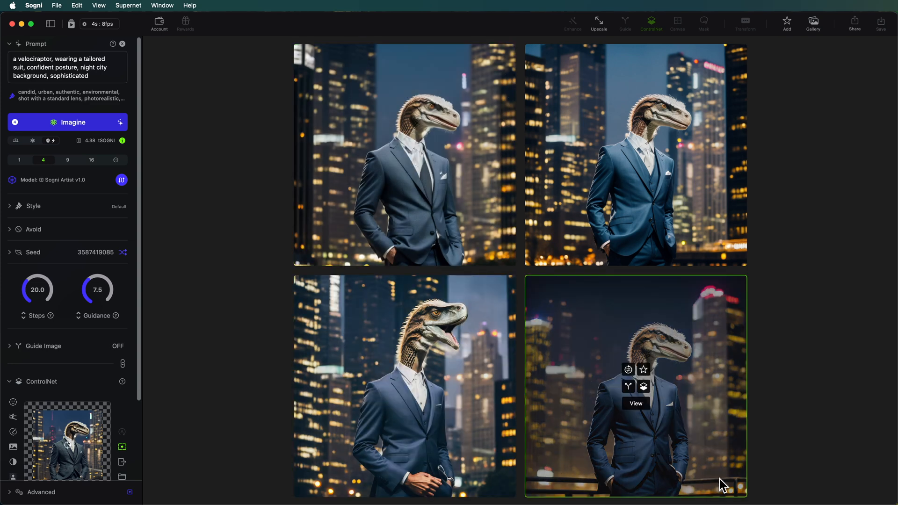
mouse_move(834, 365)
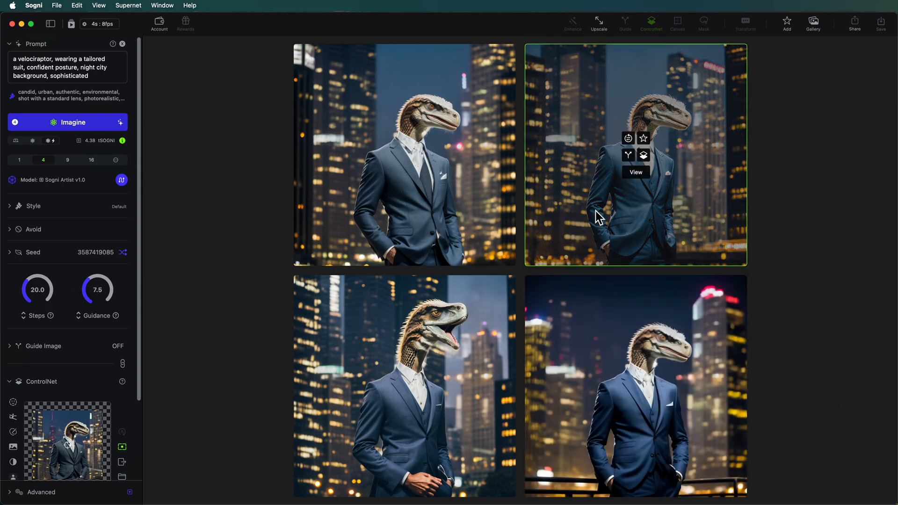
left_click(636, 172)
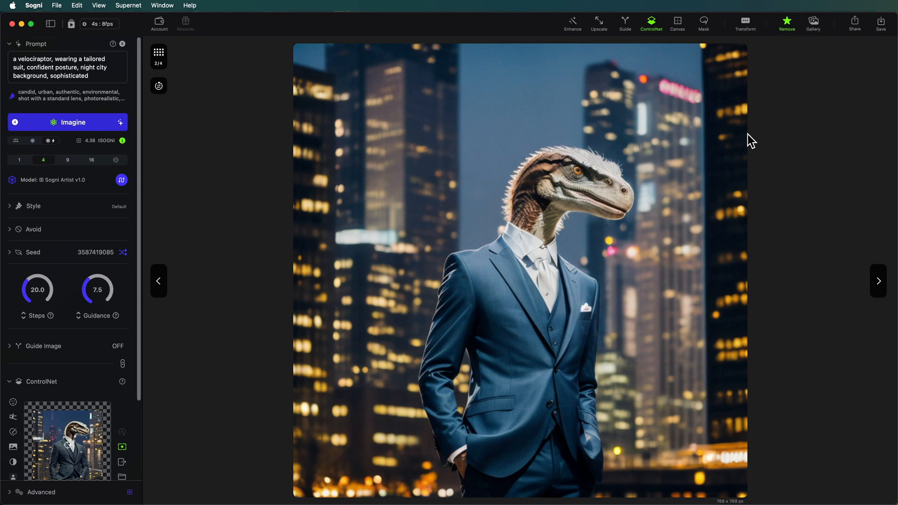
mouse_move(57, 321)
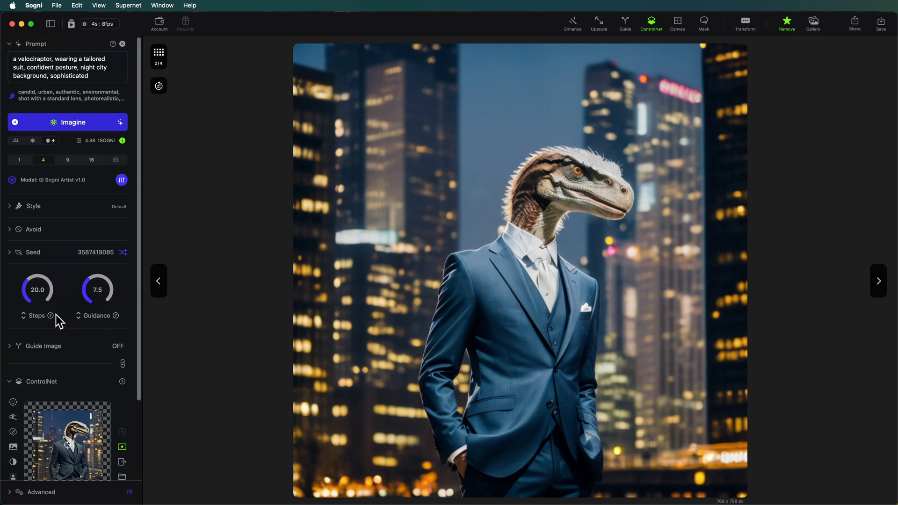
- Select the Sogni.XL α2 model for the guided refinement pass
scroll("down", 3)
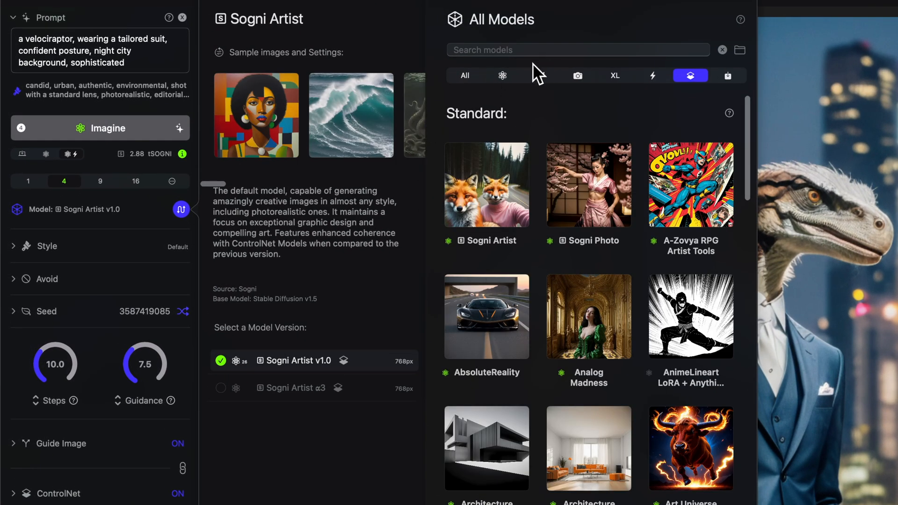
left_click(615, 75)
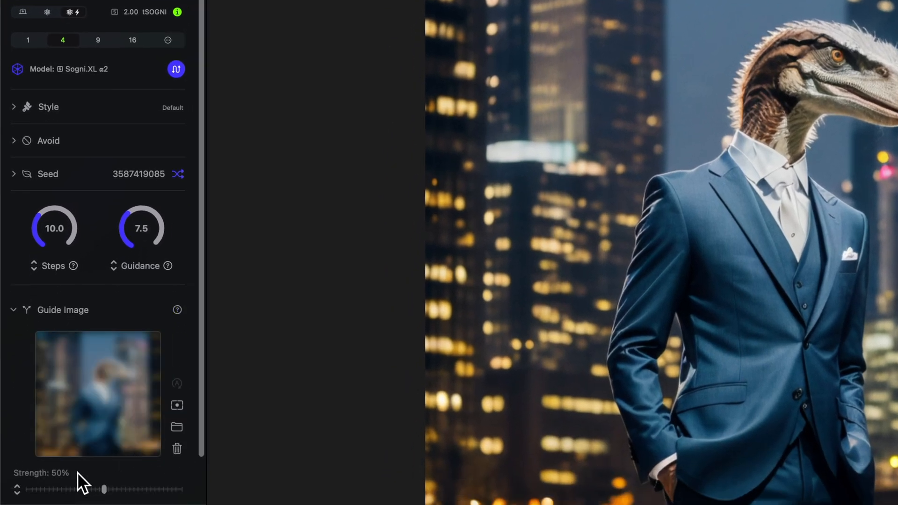
mouse_move(92, 138)
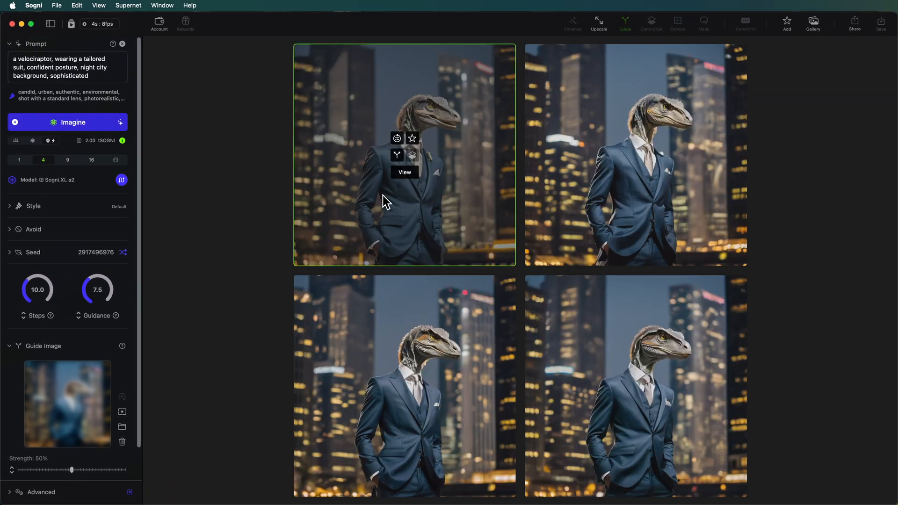
left_click(404, 172)
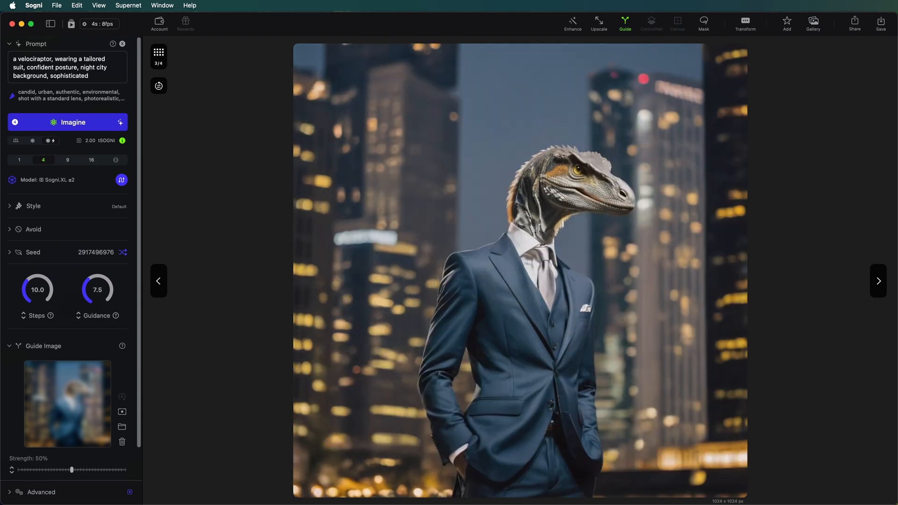
left_click(159, 56)
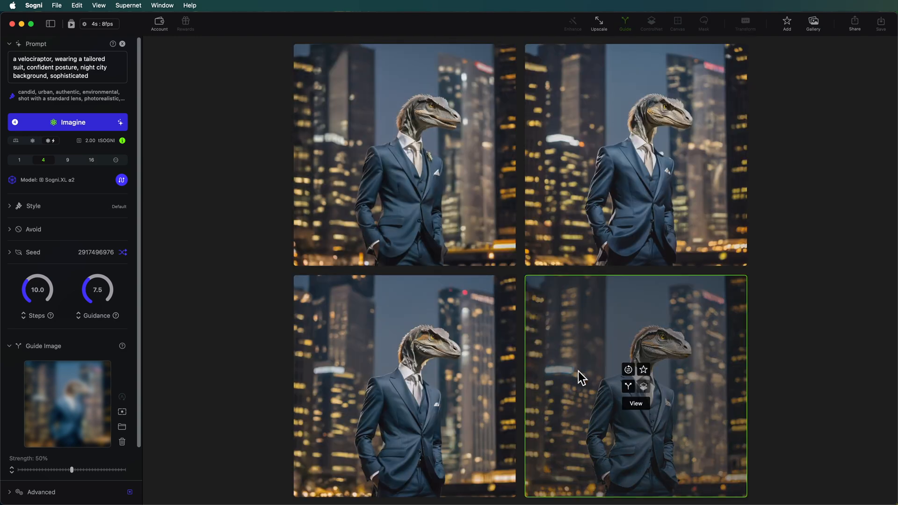
left_click(635, 403)
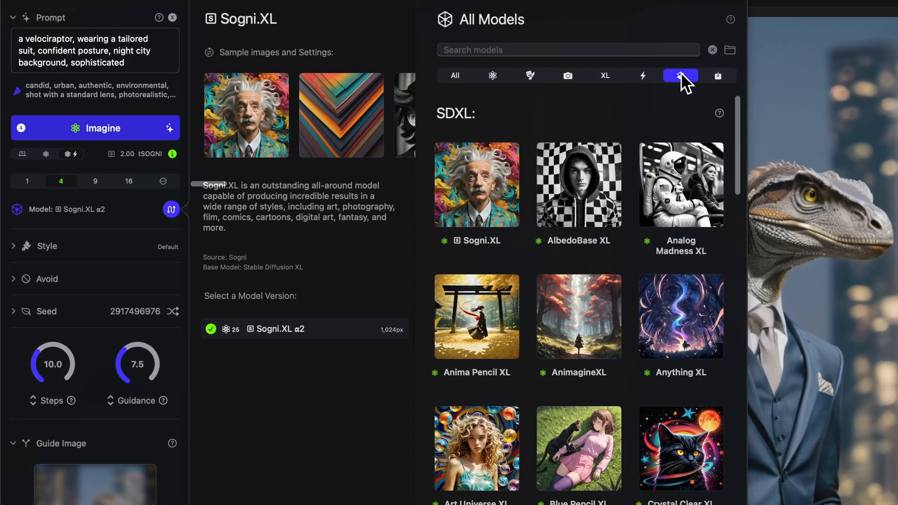
- Select the Sogni Photo v1.0 model and browse the Gallery's aurora landscapes
left_click(680, 75)
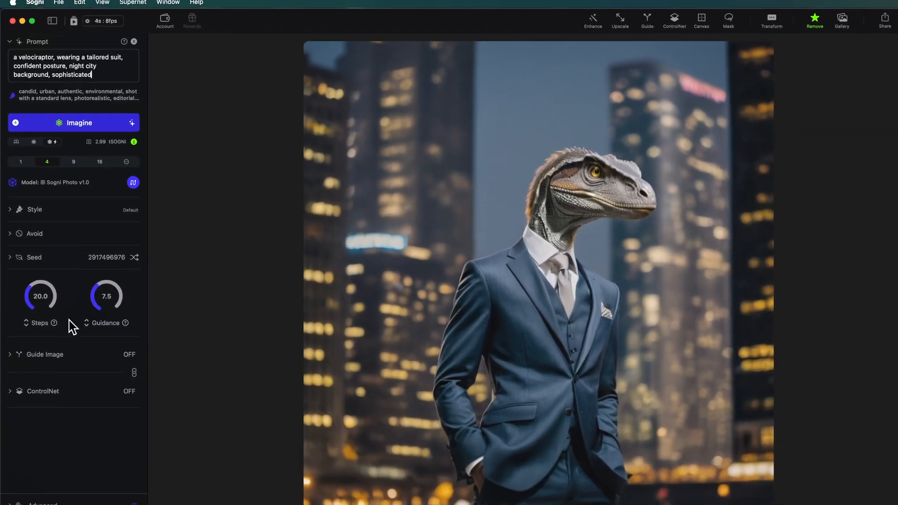
left_click(842, 20)
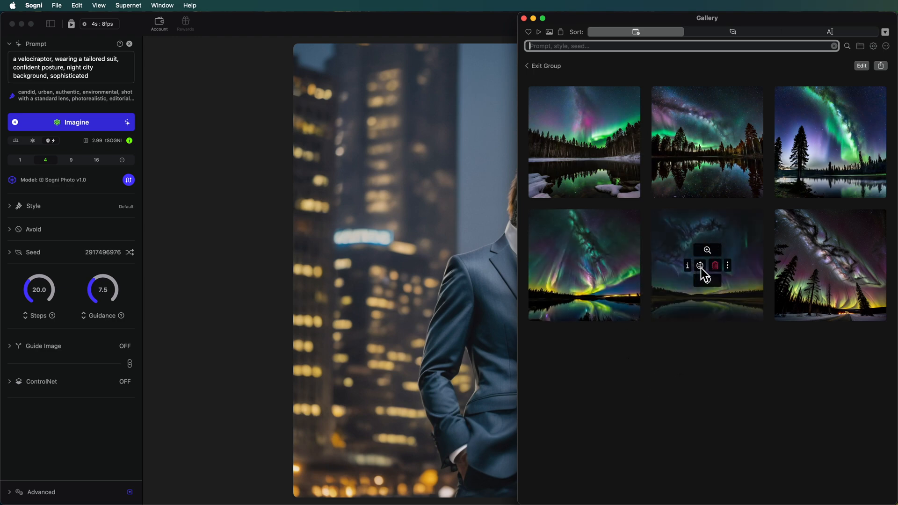
- Restore the aurora lake image's saved Milky Way prompt, seed, 10 steps and guidance 6.0
left_click(700, 265)
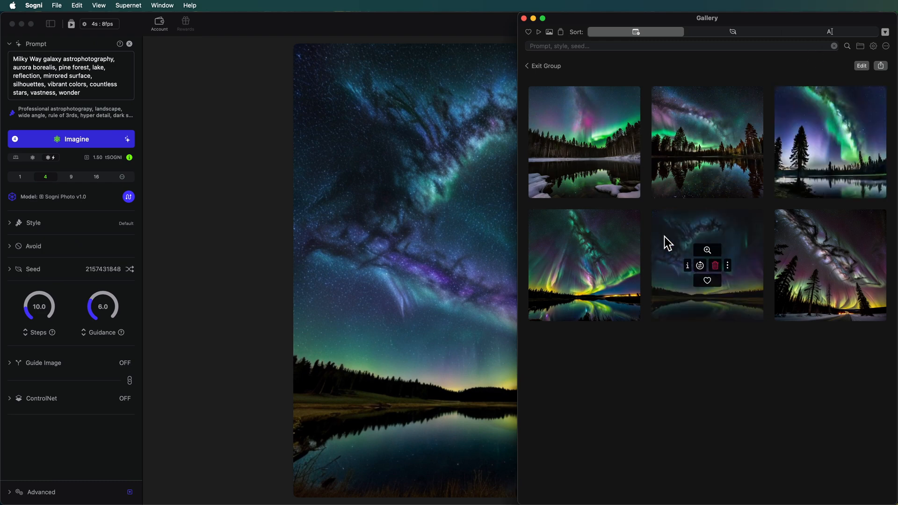
mouse_move(689, 264)
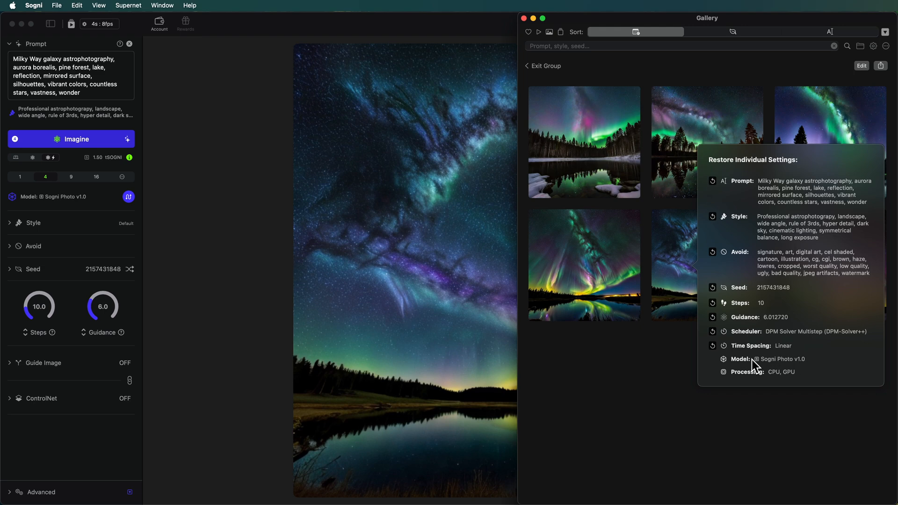
left_click(398, 338)
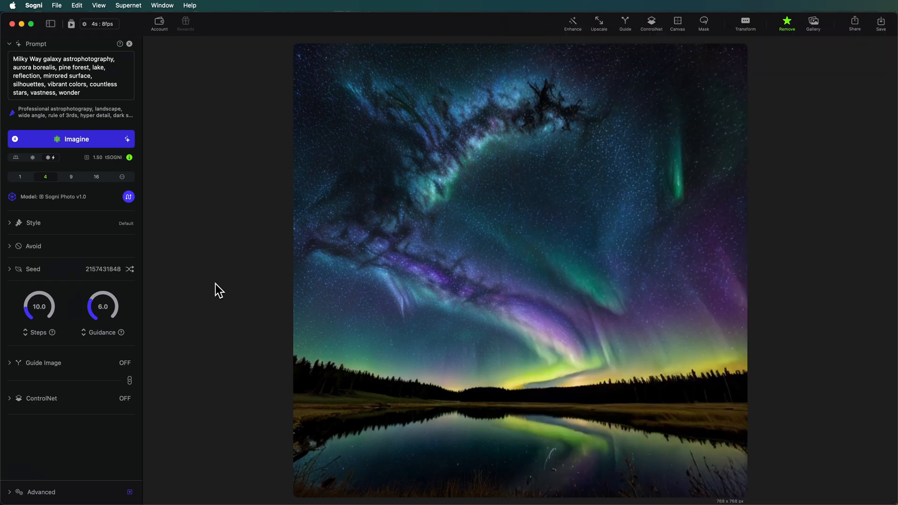
- Move the aurora image onto a canvas and choose a ControlNet model for outpainting the empty left area
left_click(677, 22)
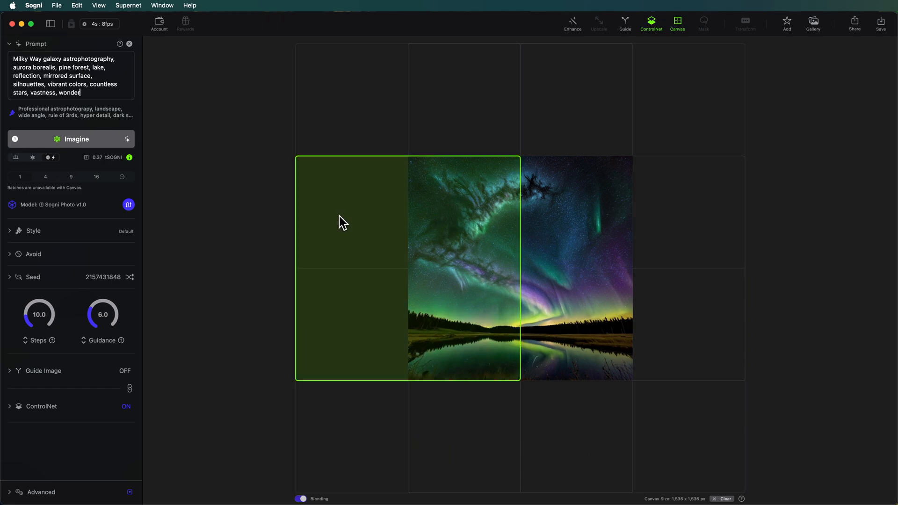
left_click(41, 406)
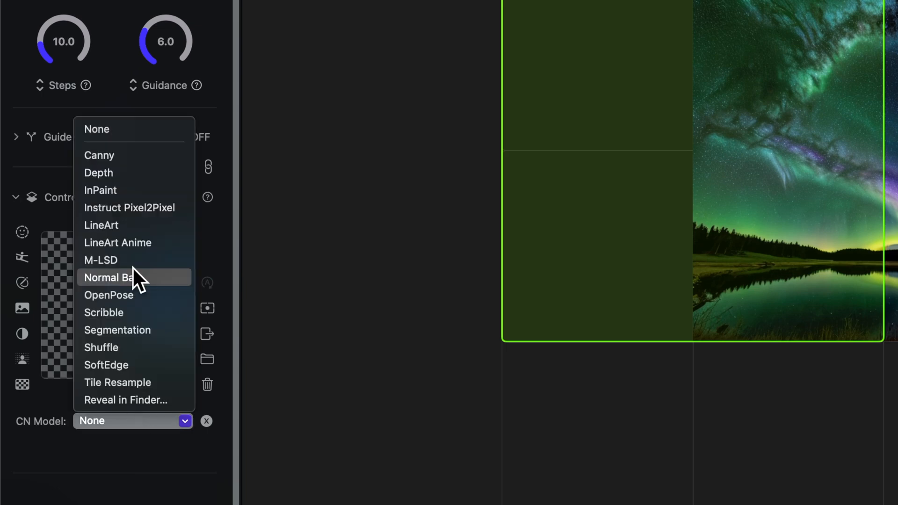
left_click(108, 278)
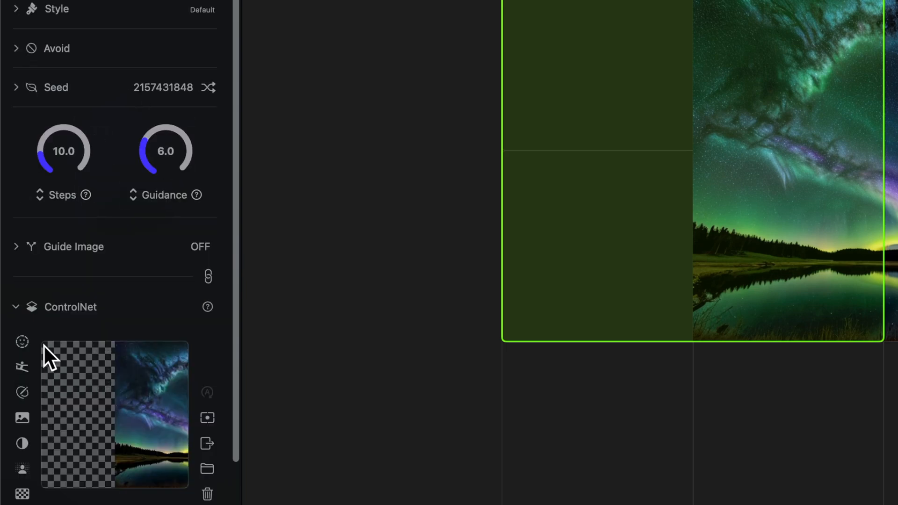
mouse_move(97, 372)
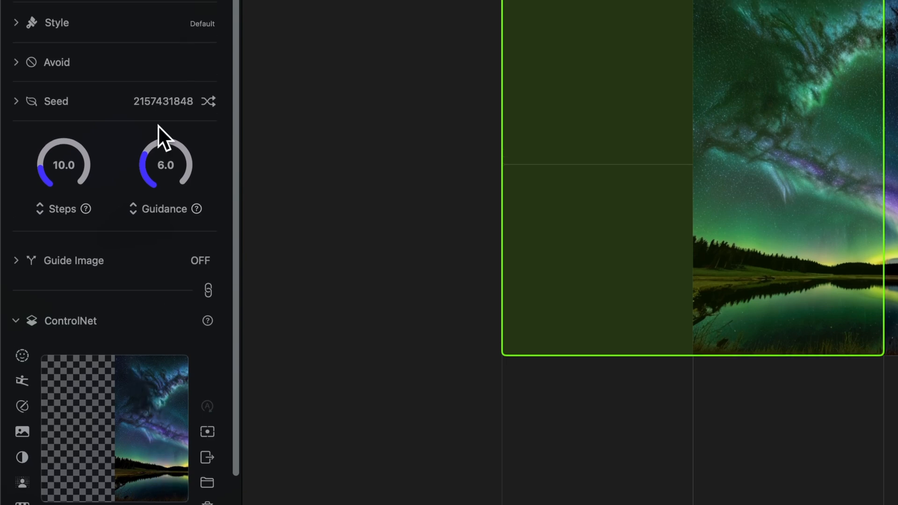
scroll("up", 3)
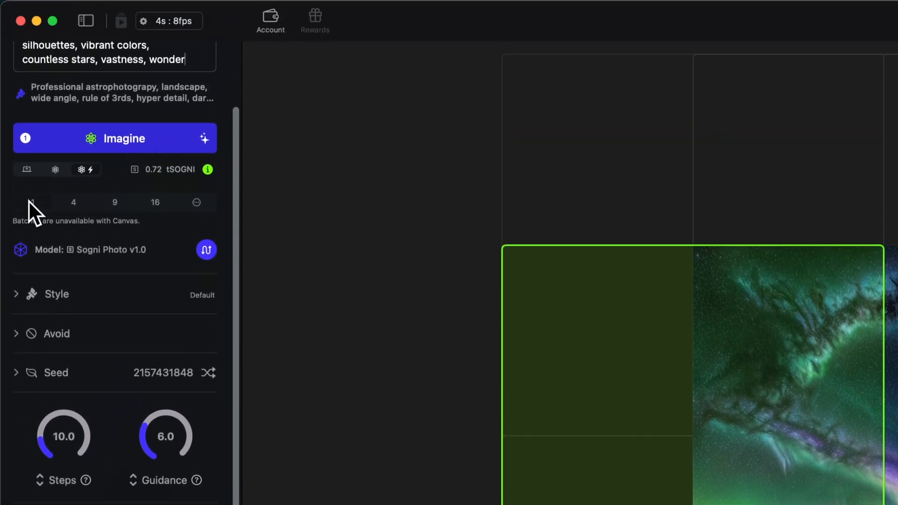
mouse_move(613, 372)
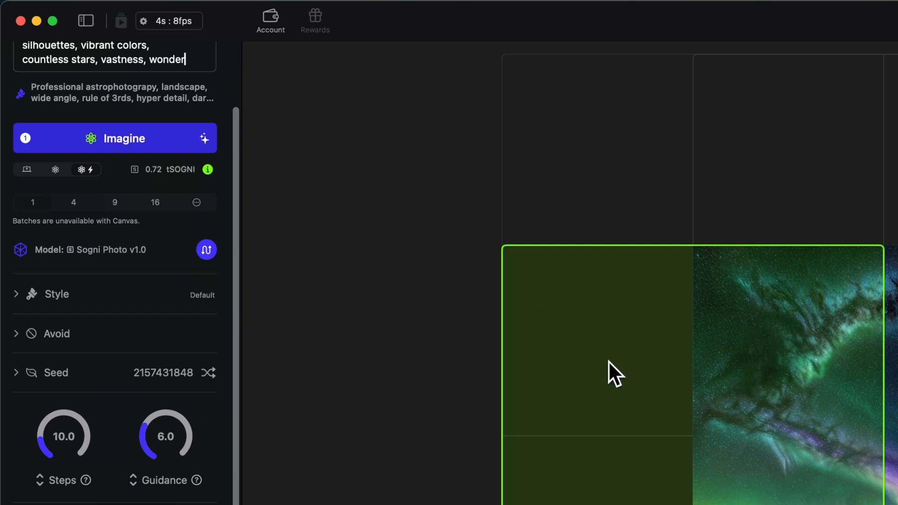
mouse_move(283, 328)
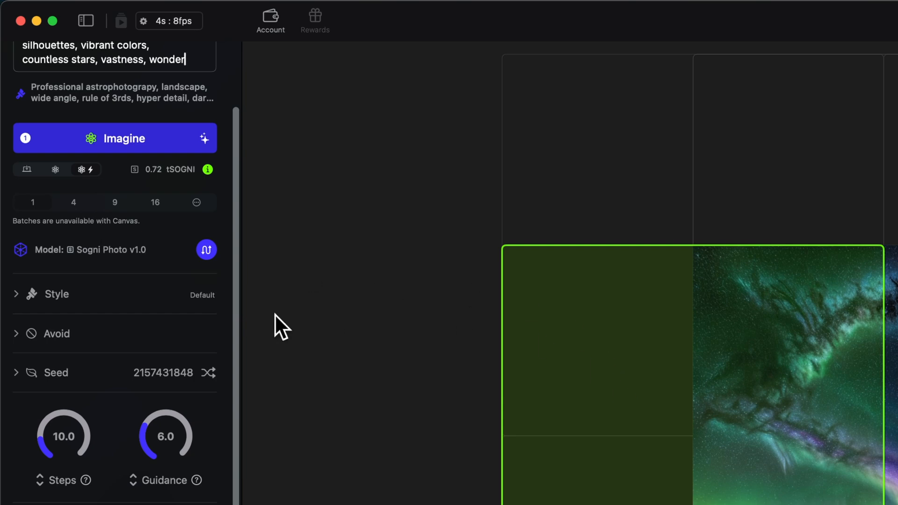
mouse_move(182, 375)
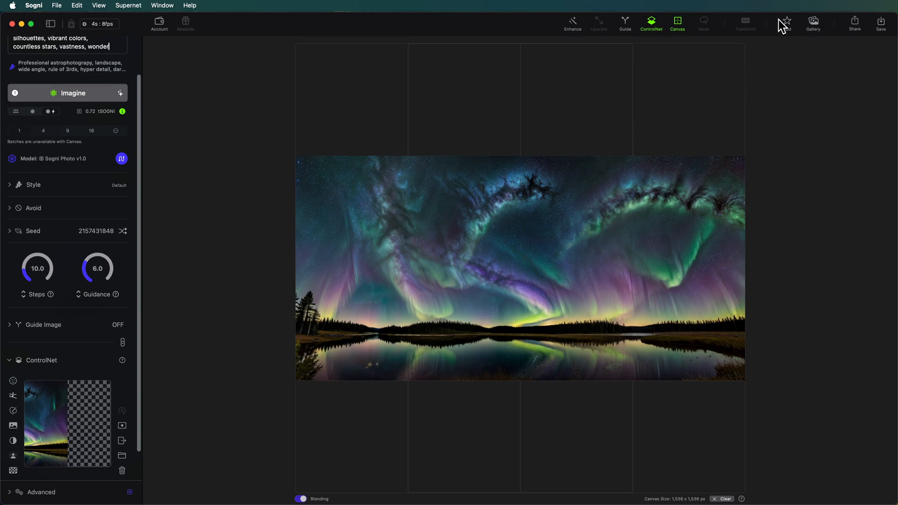
- Favourite the outpainted wide aurora lake panorama with the toolbar star
left_click(786, 21)
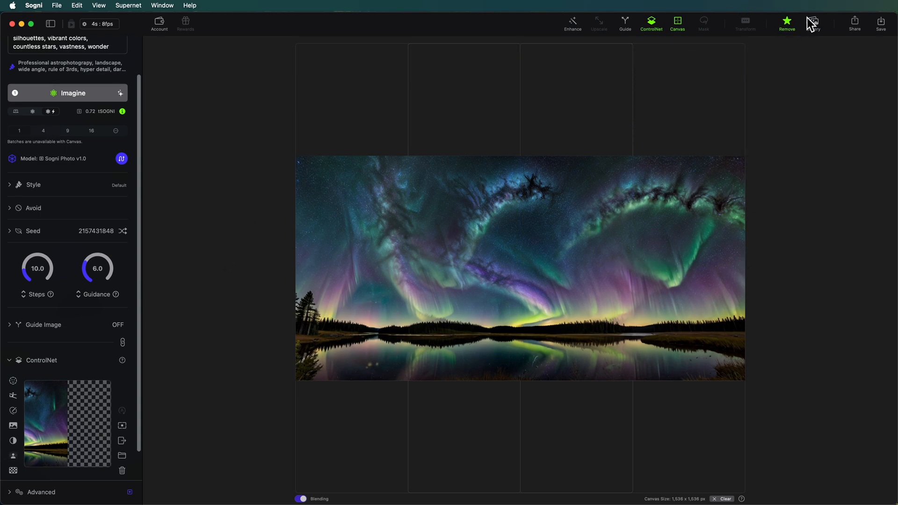
left_click(812, 24)
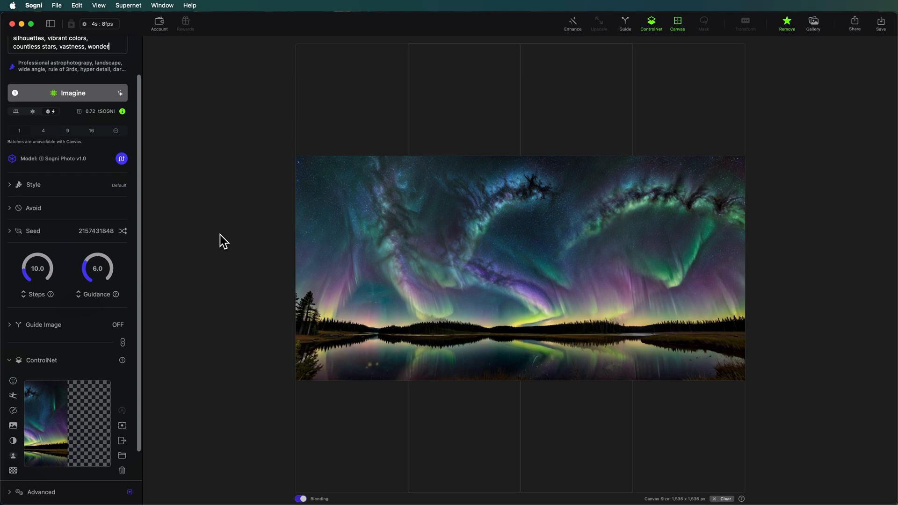
mouse_move(242, 222)
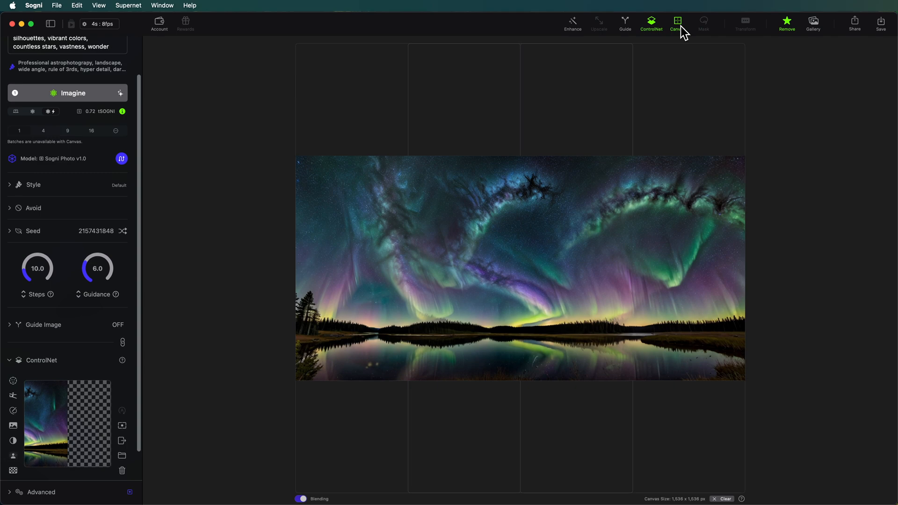
mouse_move(89, 438)
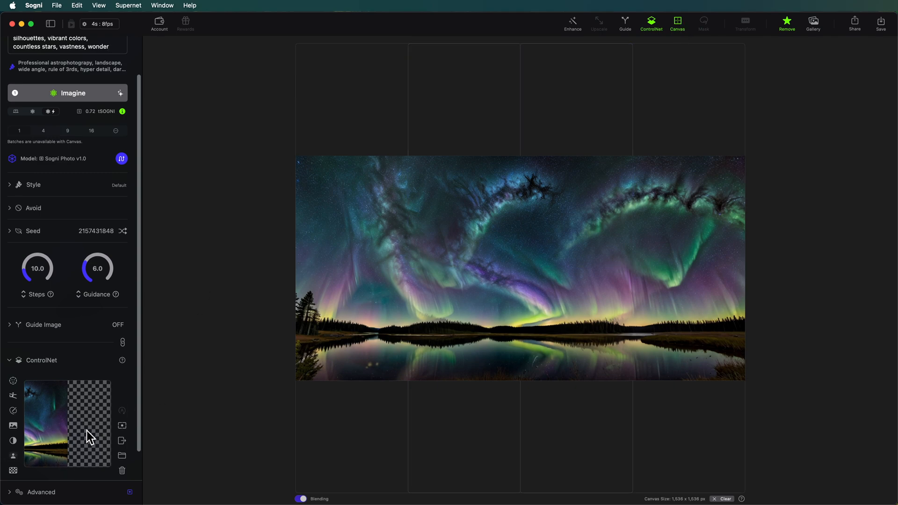
mouse_move(122, 429)
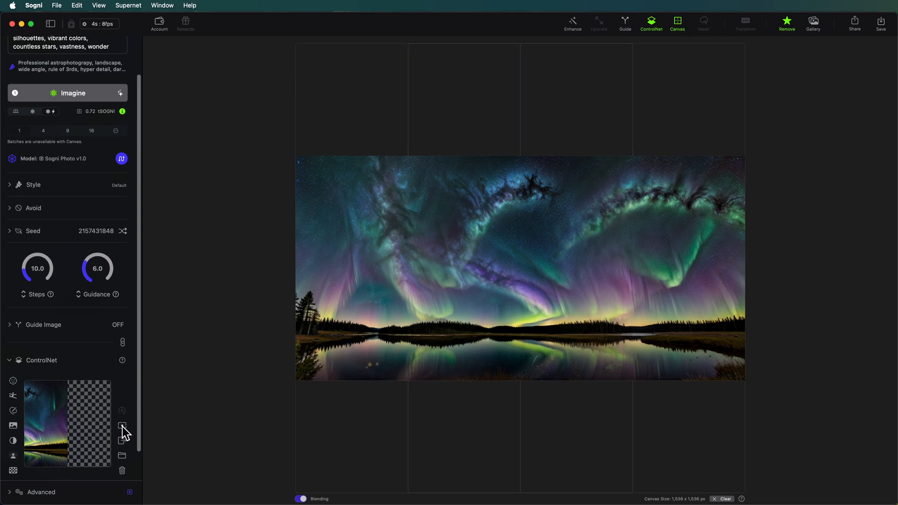
mouse_move(122, 426)
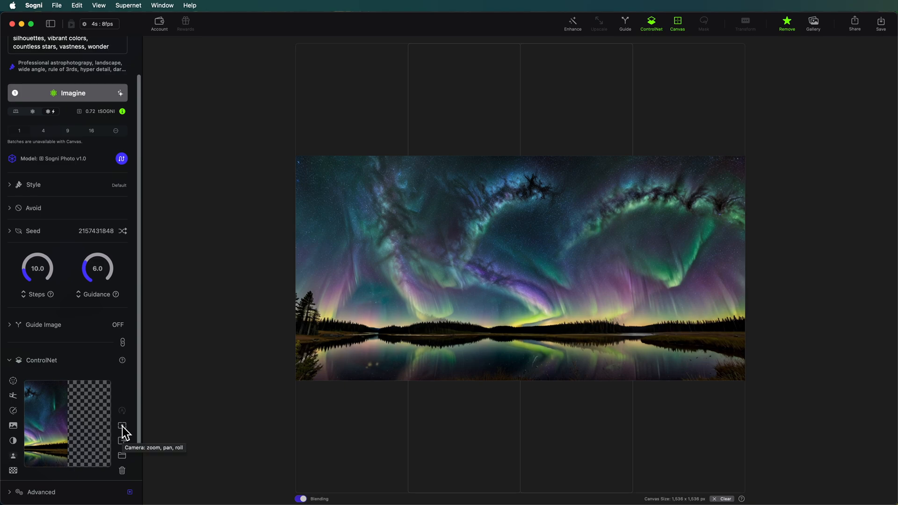